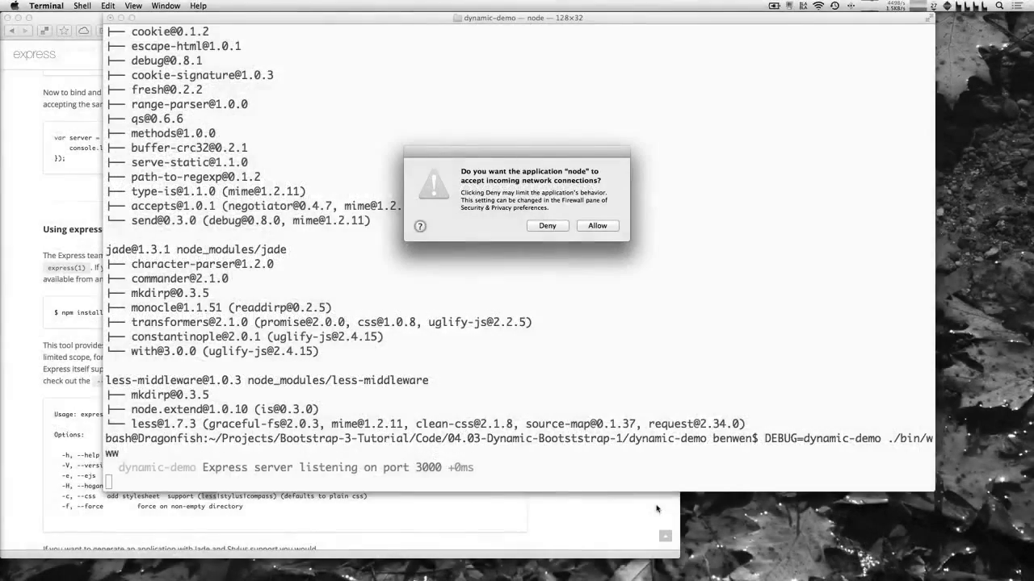
- Allow node to accept incoming network connections in the firewall prompt
{"action": "left_click", "coordinate": [596, 225]}
{"action": "type", "text": "bp"}
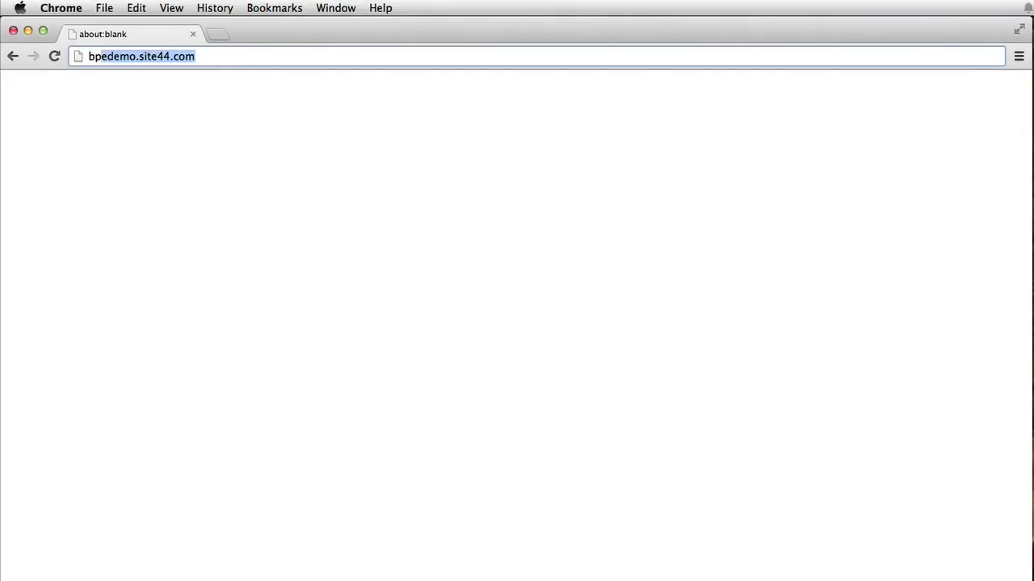
- Load bpedemo.site44.com and scroll through the Best Product Ever home page
{"action": "key", "text": "Return"}
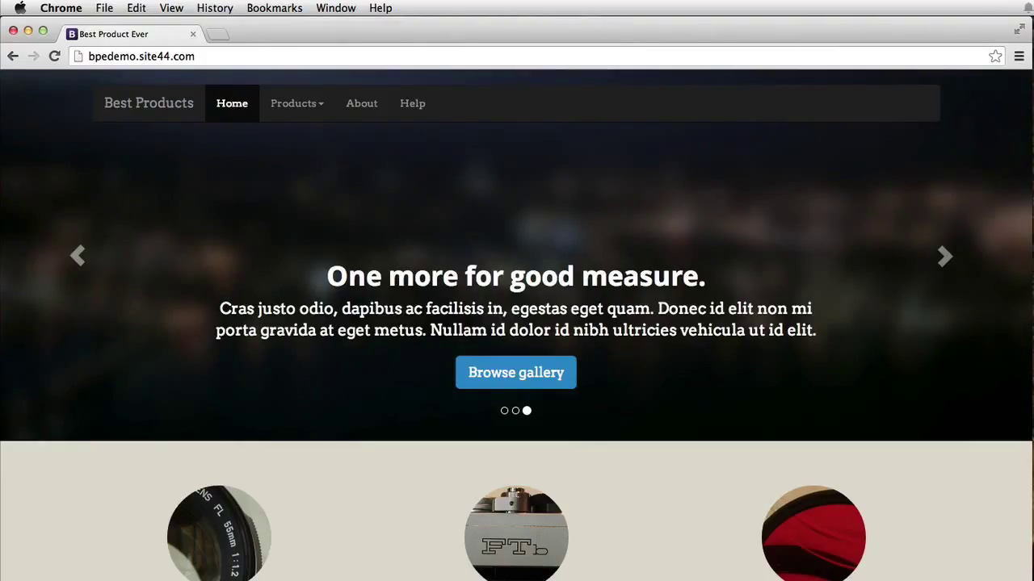
{"action": "mouse_move", "coordinate": [575, 222]}
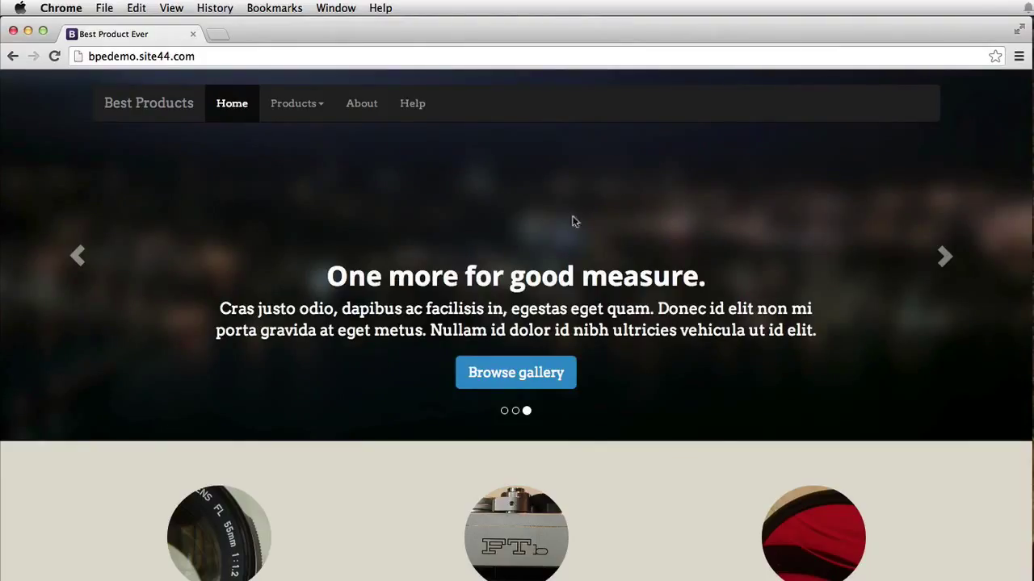
{"action": "mouse_move", "coordinate": [561, 122]}
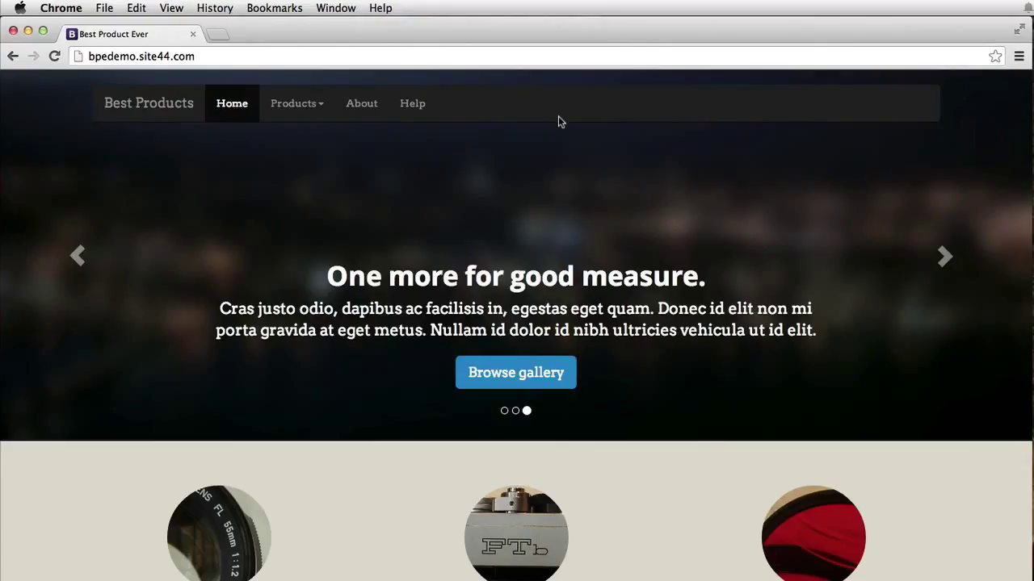
{"action": "mouse_move", "coordinate": [578, 226]}
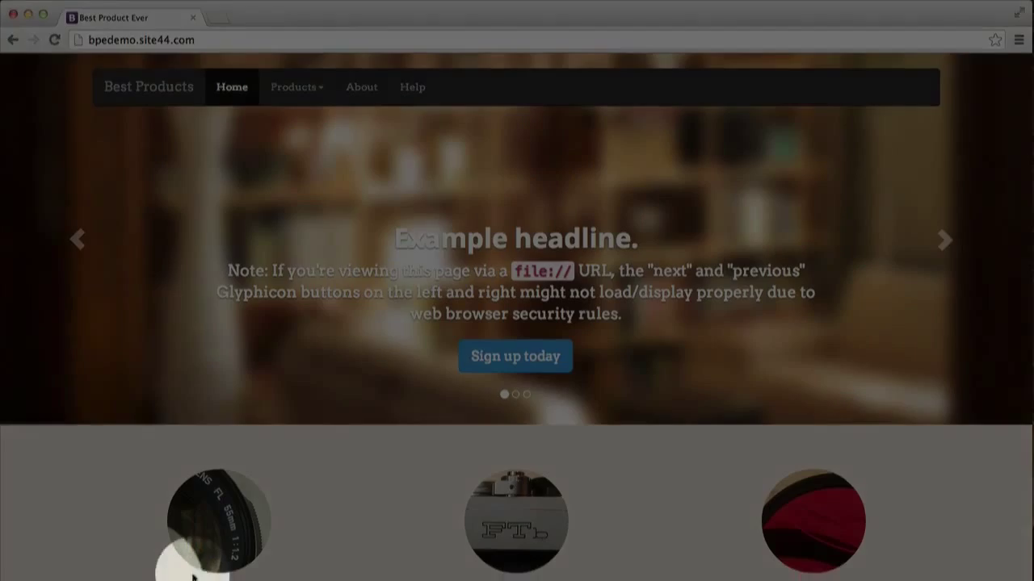
{"action": "scroll", "scroll_direction": "down", "scroll_amount": 3}
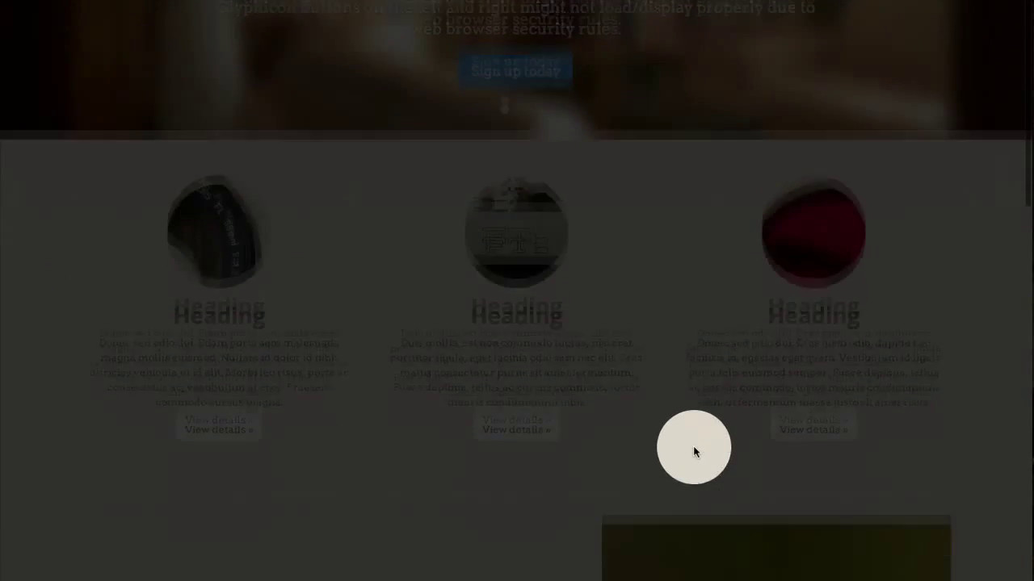
{"action": "scroll", "scroll_direction": "down", "scroll_amount": 3}
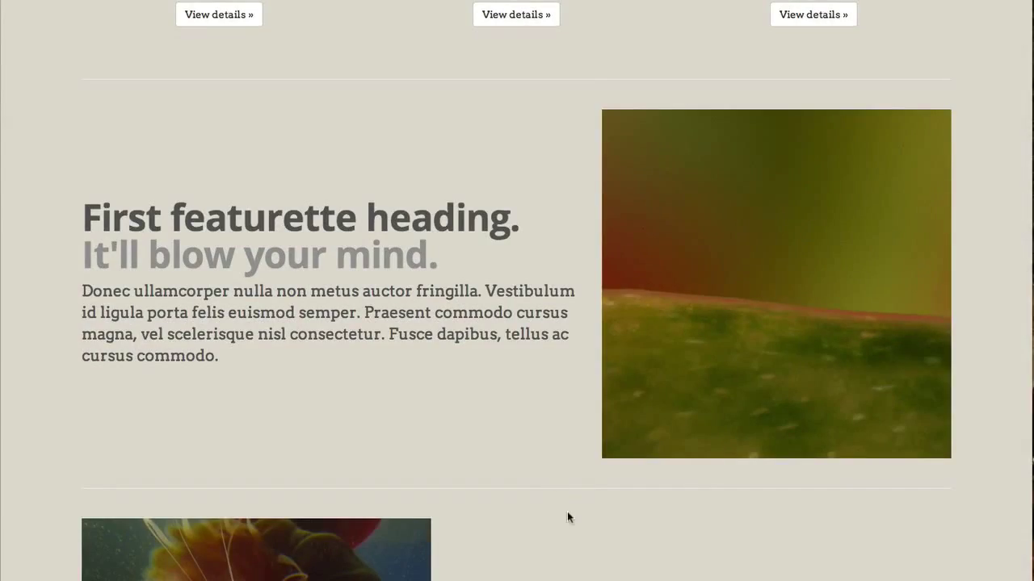
{"action": "scroll", "scroll_direction": "down", "scroll_amount": 3}
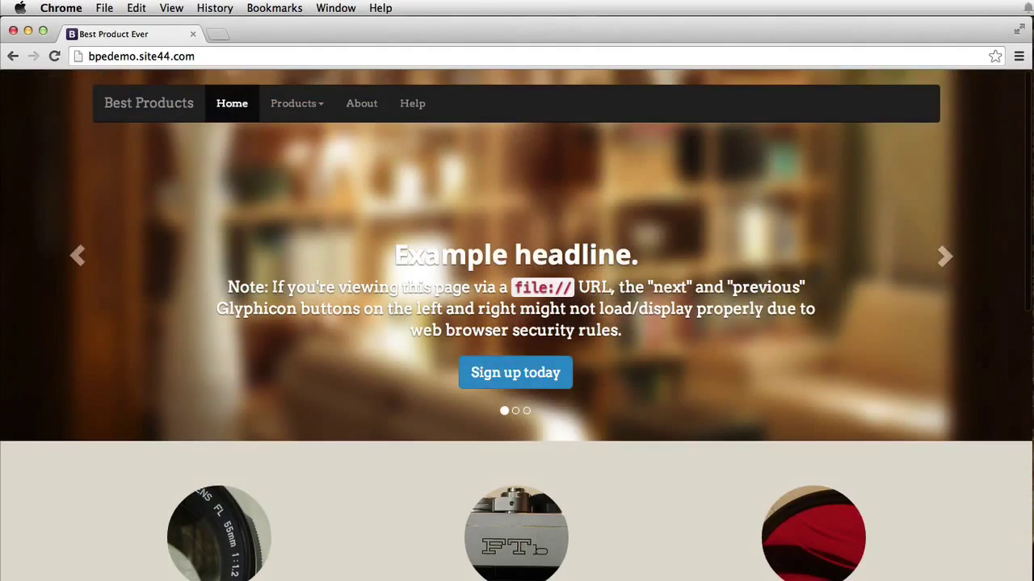
{"action": "left_click", "coordinate": [944, 256]}
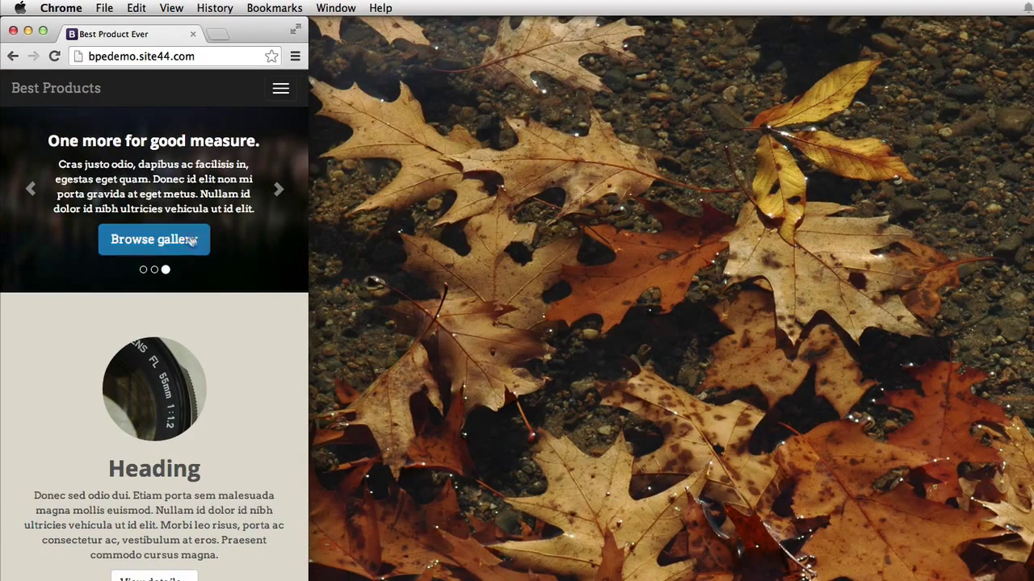
{"action": "mouse_move", "coordinate": [204, 258]}
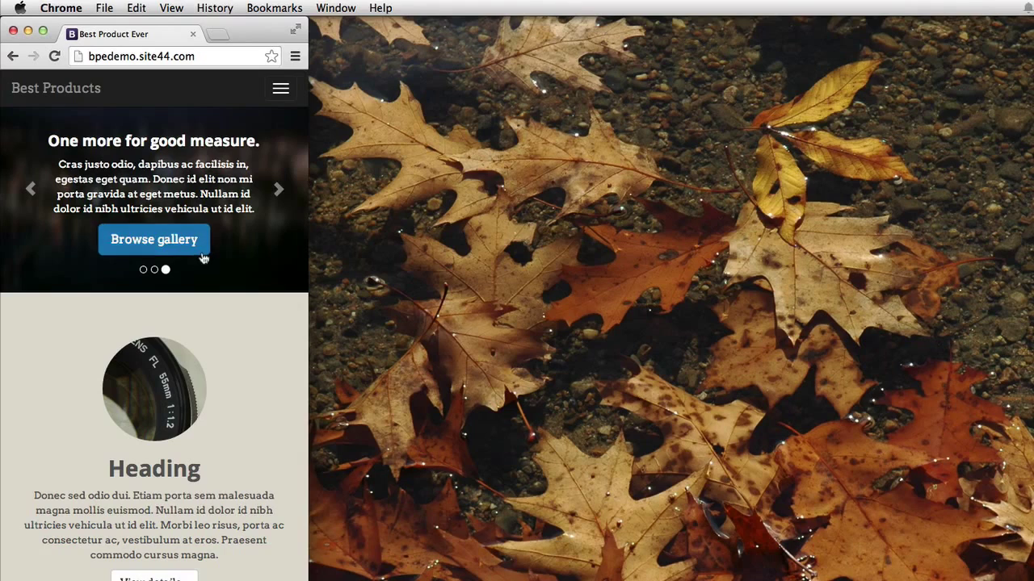
{"action": "mouse_move", "coordinate": [292, 252]}
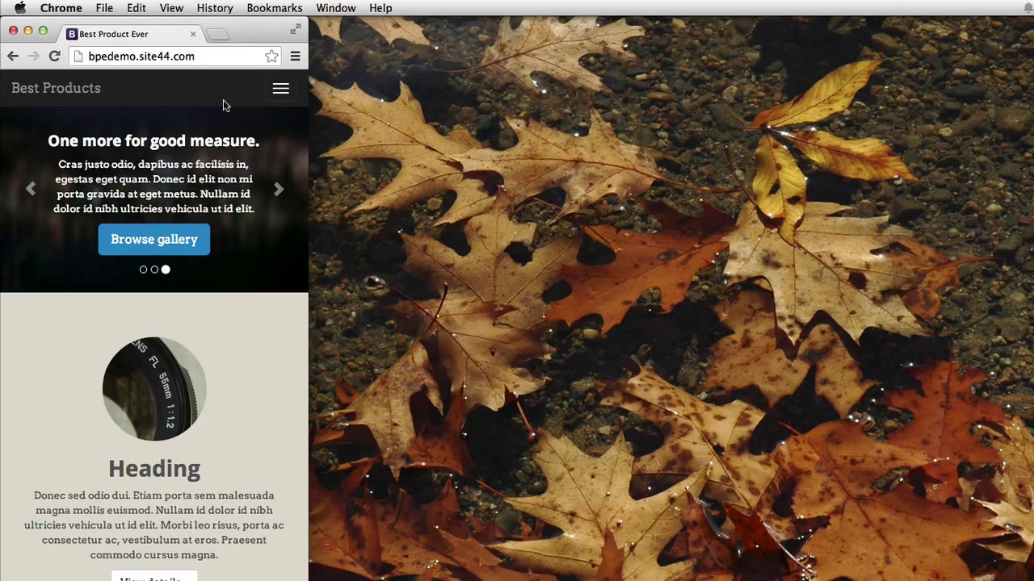
{"action": "left_click", "coordinate": [280, 88]}
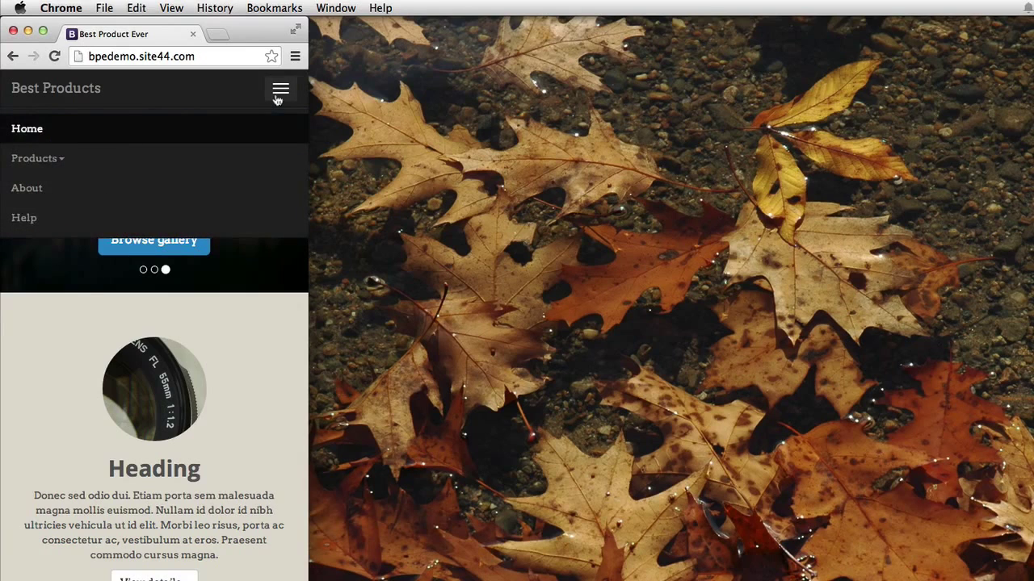
{"action": "left_click", "coordinate": [280, 89]}
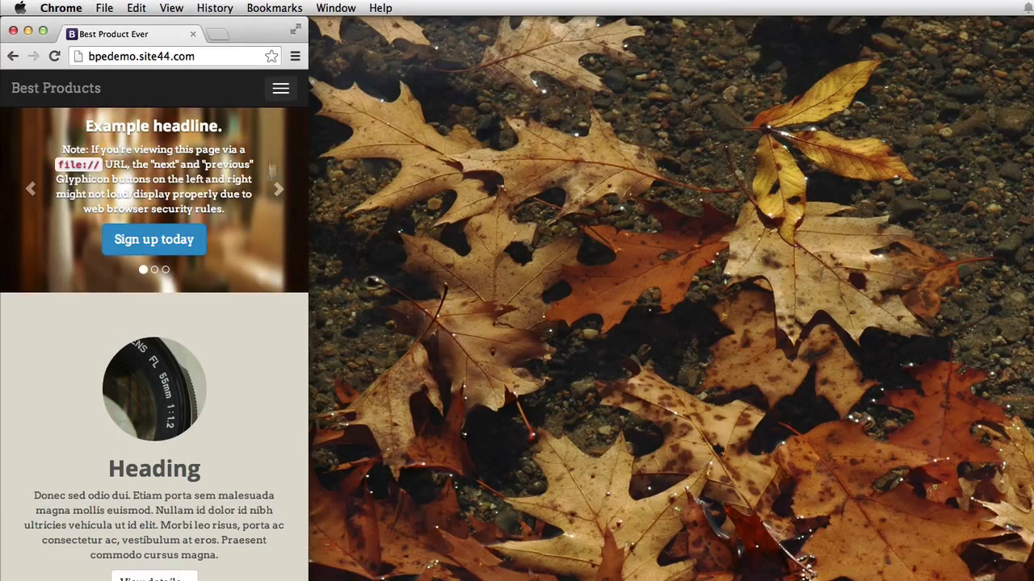
{"action": "mouse_move", "coordinate": [206, 523]}
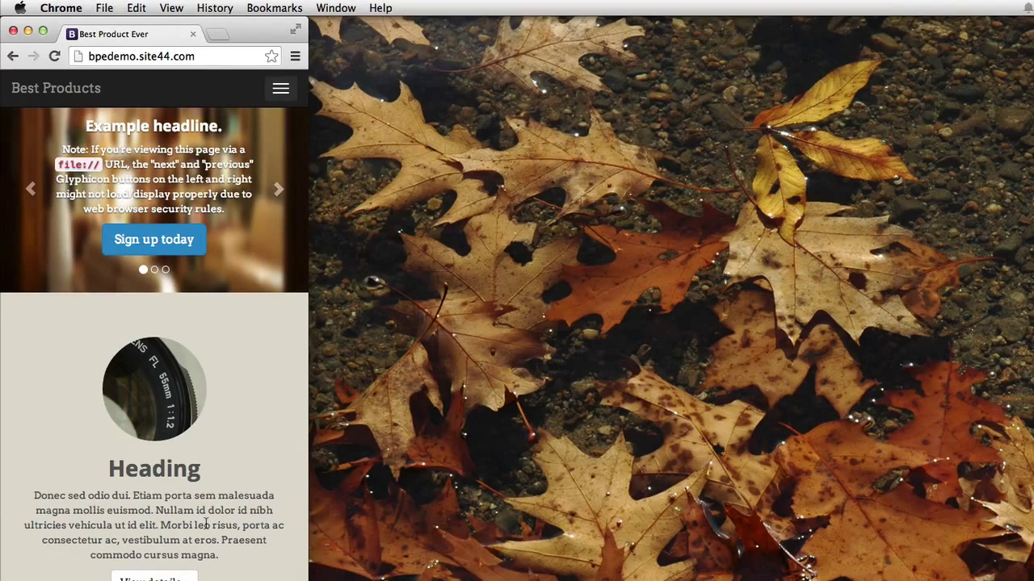
{"action": "scroll", "scroll_direction": "down", "scroll_amount": 3}
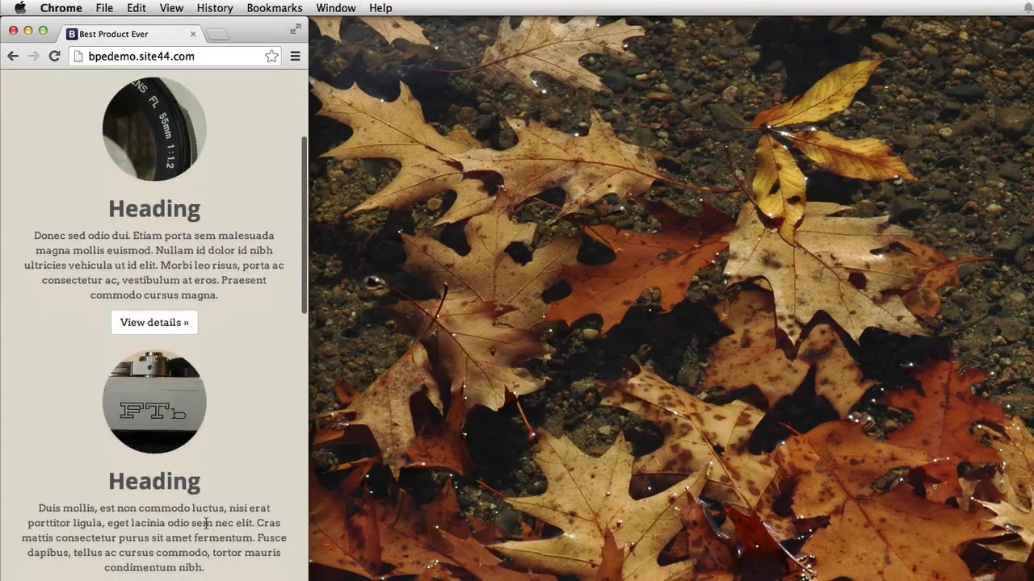
{"action": "scroll", "scroll_direction": "down", "scroll_amount": 3}
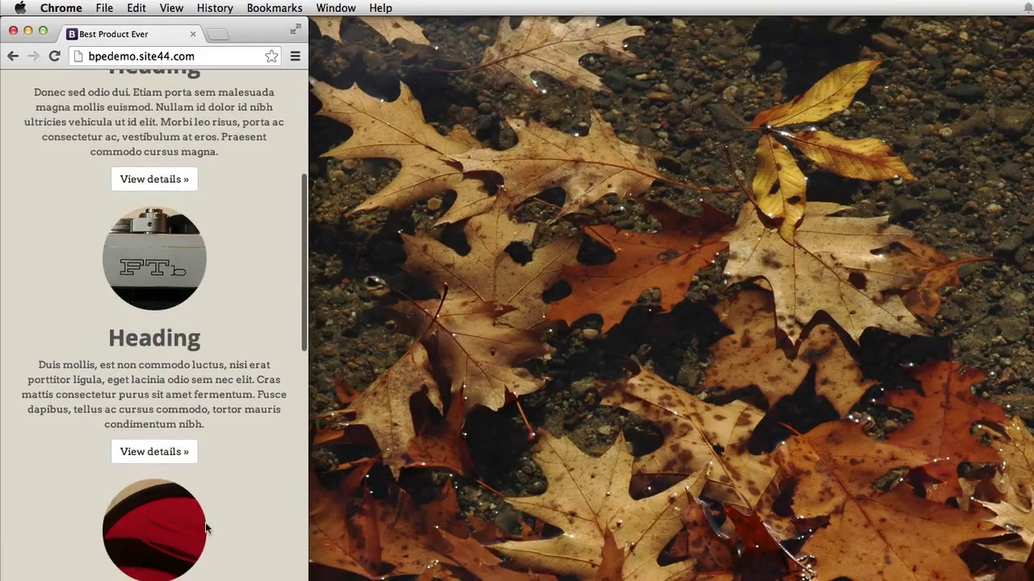
{"action": "scroll", "scroll_direction": "down", "scroll_amount": 3}
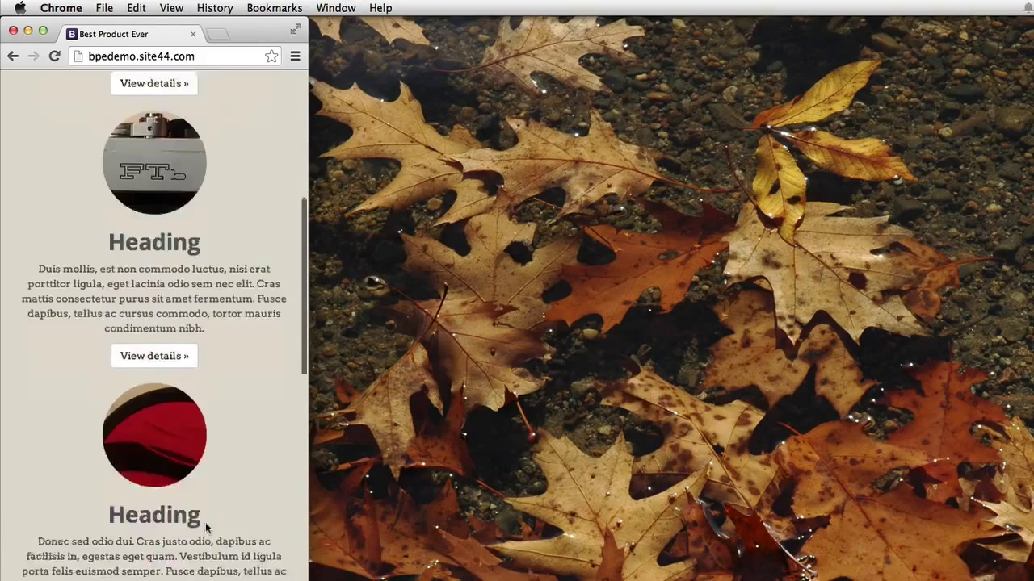
{"action": "scroll", "scroll_direction": "up", "scroll_amount": 3}
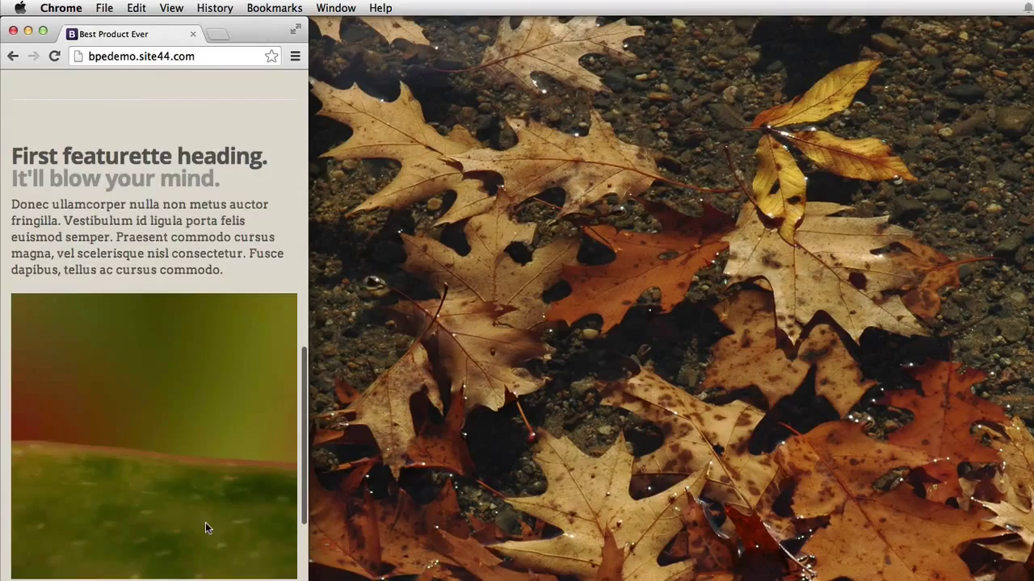
{"action": "scroll", "scroll_direction": "down", "scroll_amount": 3}
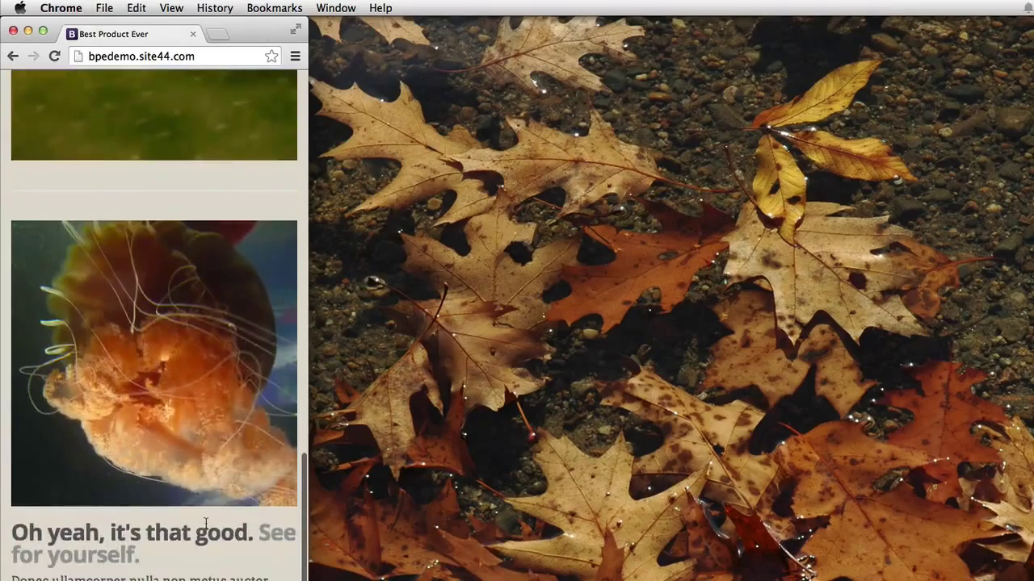
{"action": "scroll", "scroll_direction": "down", "scroll_amount": 3}
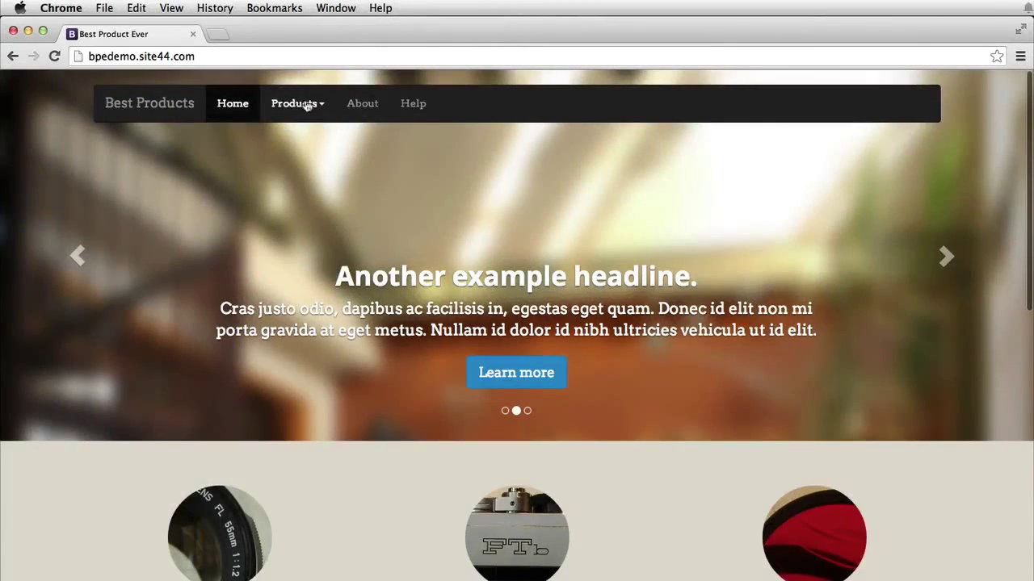
- Go to the Products List page and open Product 1 from the Feature Comparison Table
{"action": "left_click", "coordinate": [294, 103]}
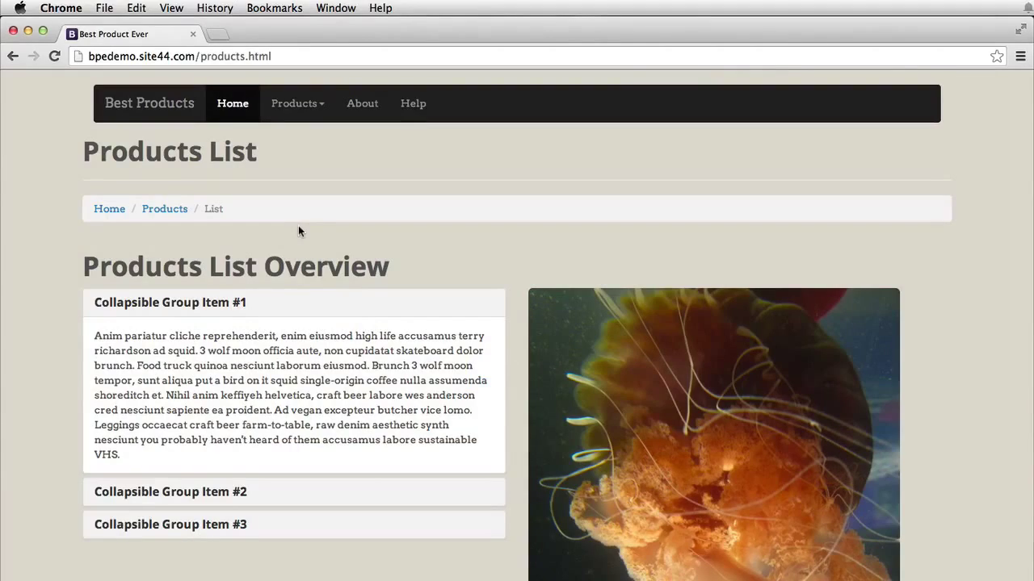
{"action": "left_click", "coordinate": [223, 222]}
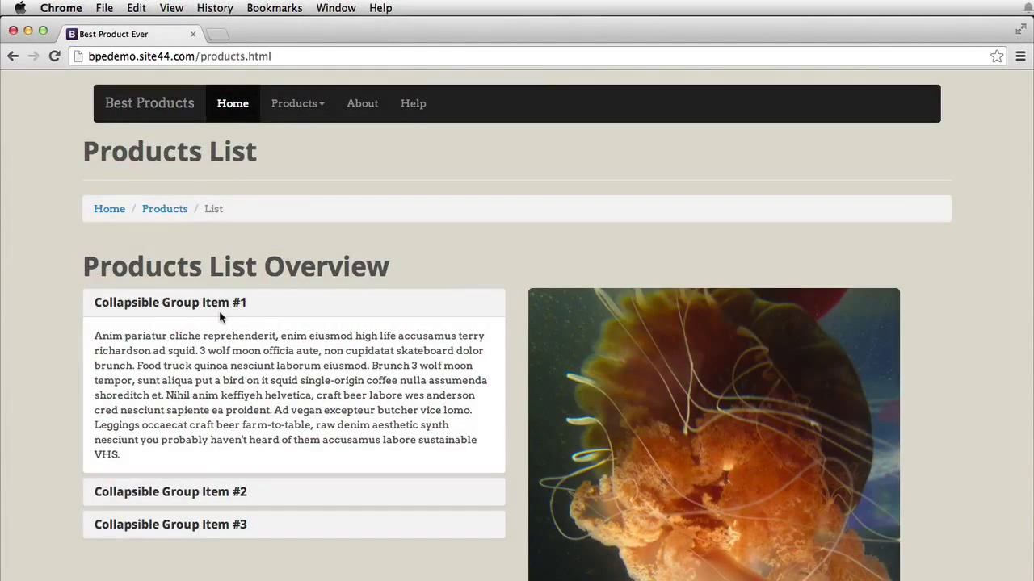
{"action": "scroll", "scroll_direction": "down", "scroll_amount": 3}
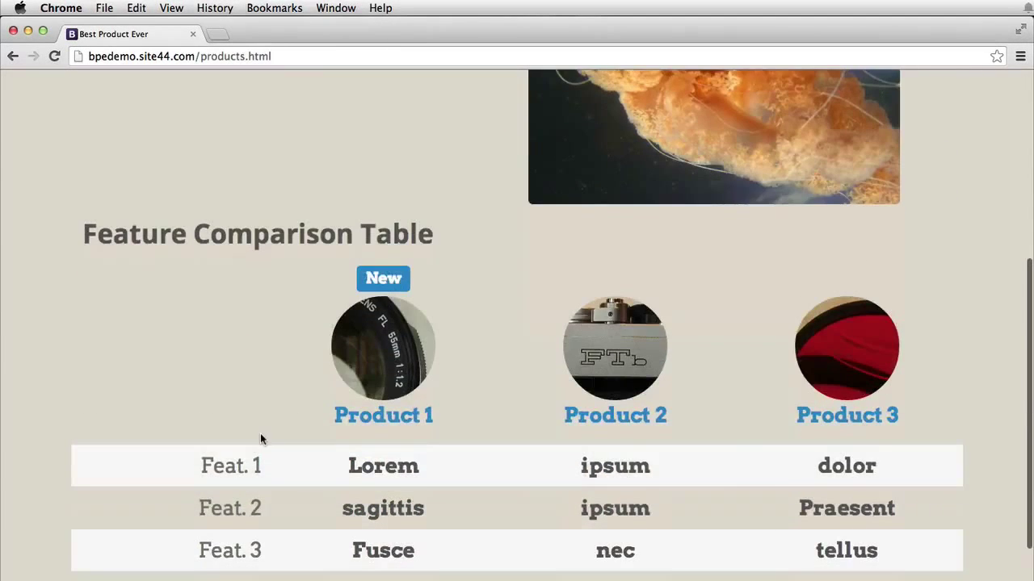
{"action": "scroll", "scroll_direction": "down", "scroll_amount": 3}
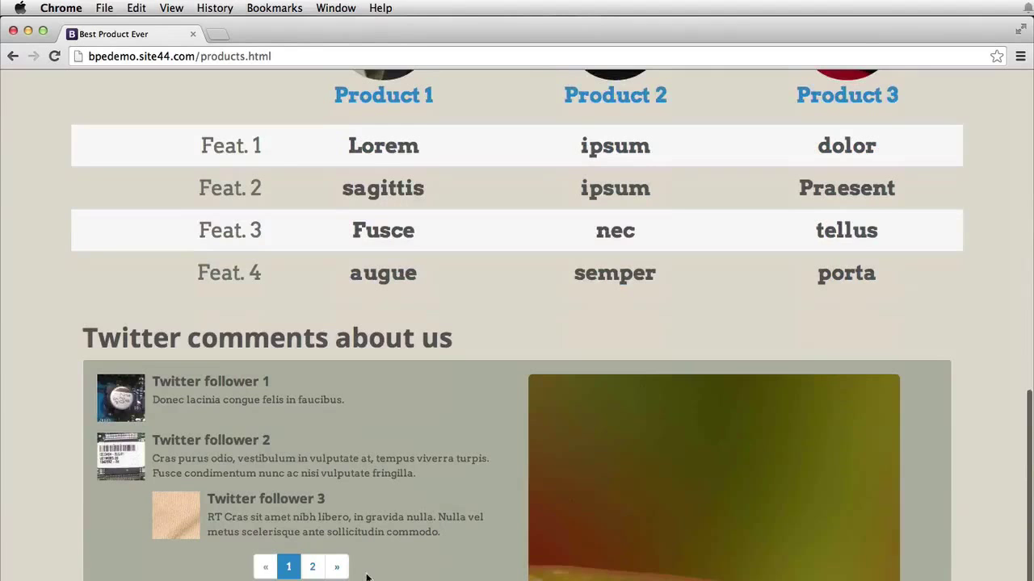
{"action": "mouse_move", "coordinate": [234, 484]}
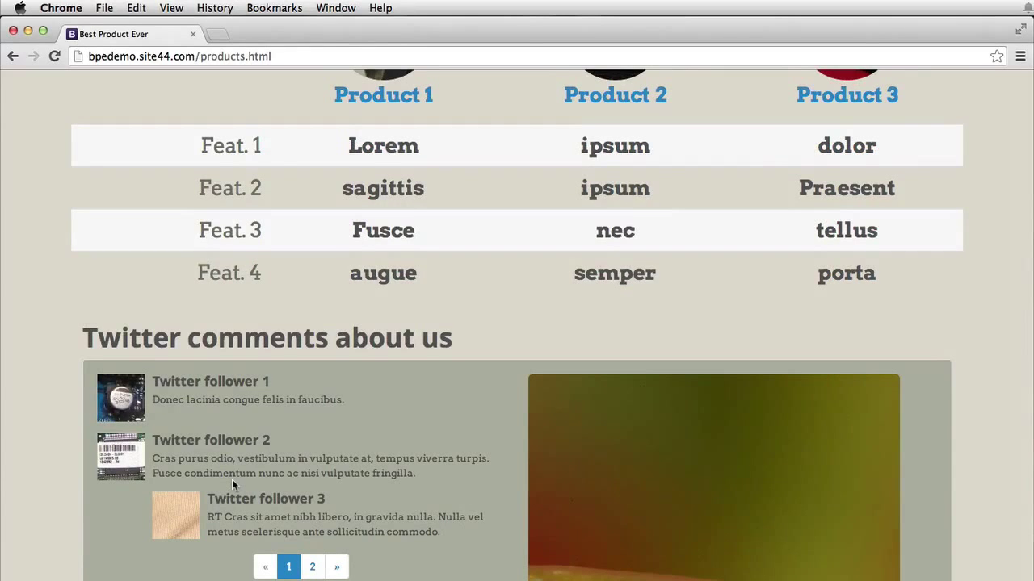
{"action": "scroll", "scroll_direction": "up", "scroll_amount": 3}
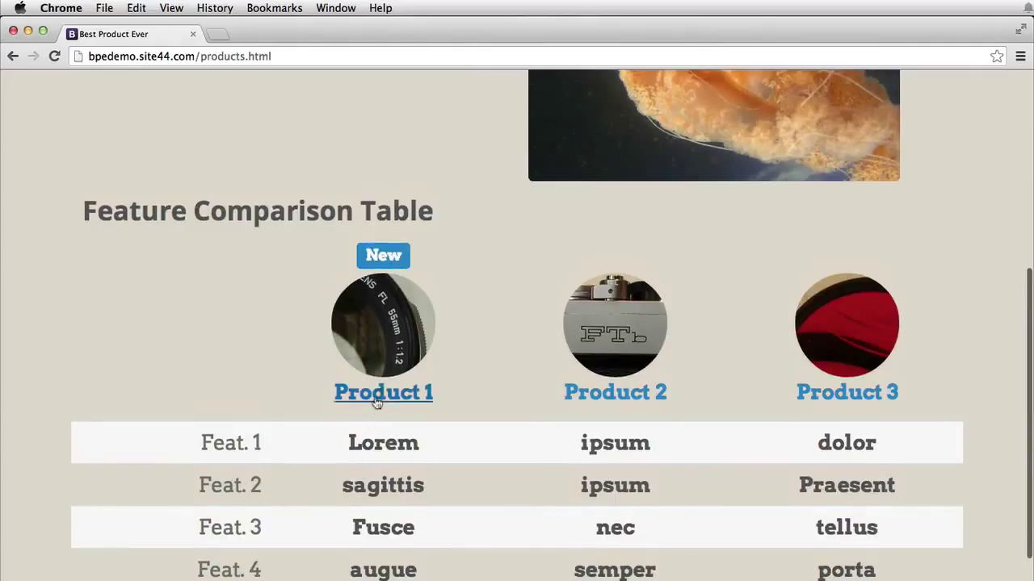
{"action": "left_click", "coordinate": [382, 392]}
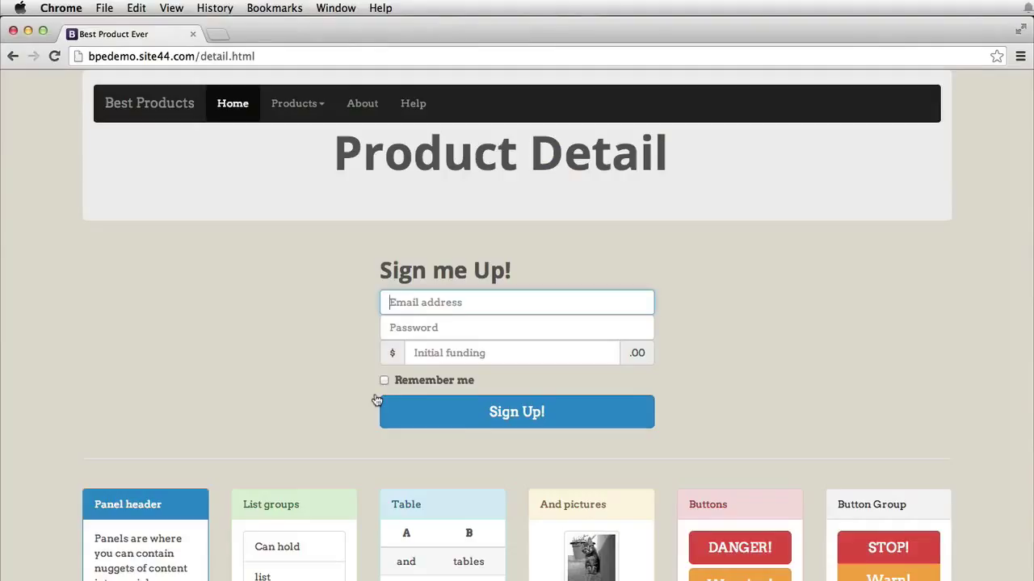
{"action": "mouse_move", "coordinate": [566, 250]}
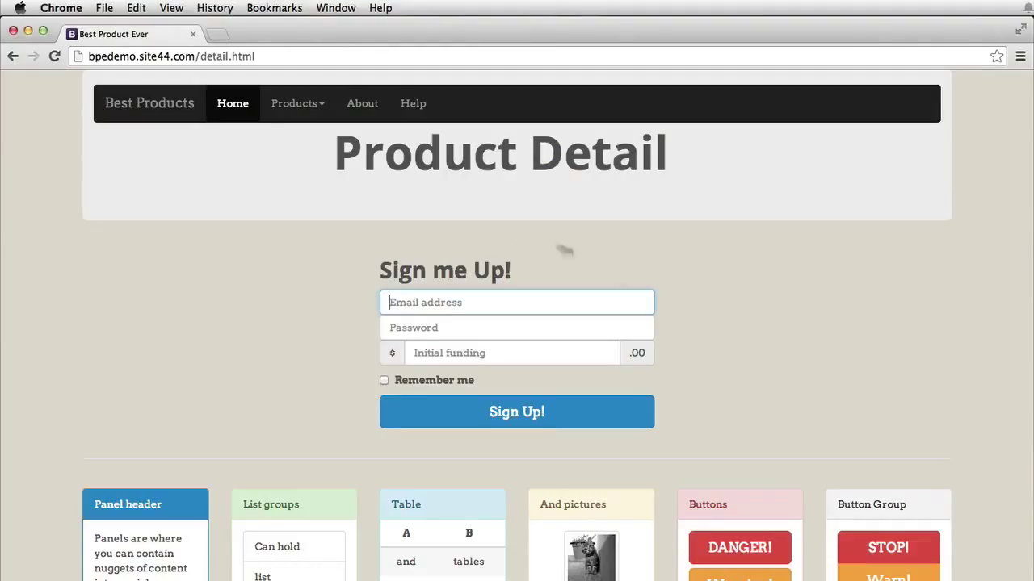
{"action": "mouse_move", "coordinate": [228, 495]}
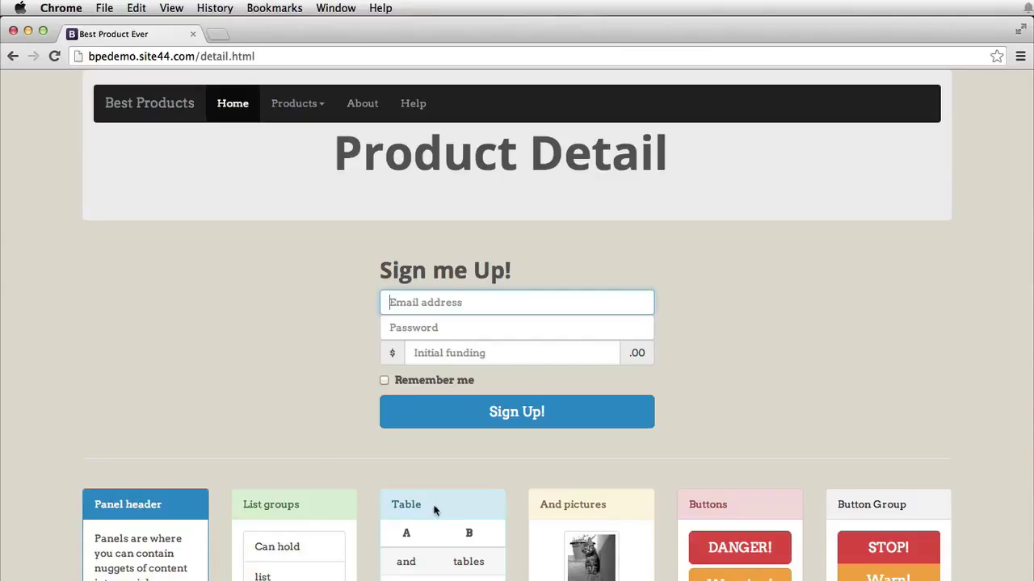
{"action": "mouse_move", "coordinate": [643, 520]}
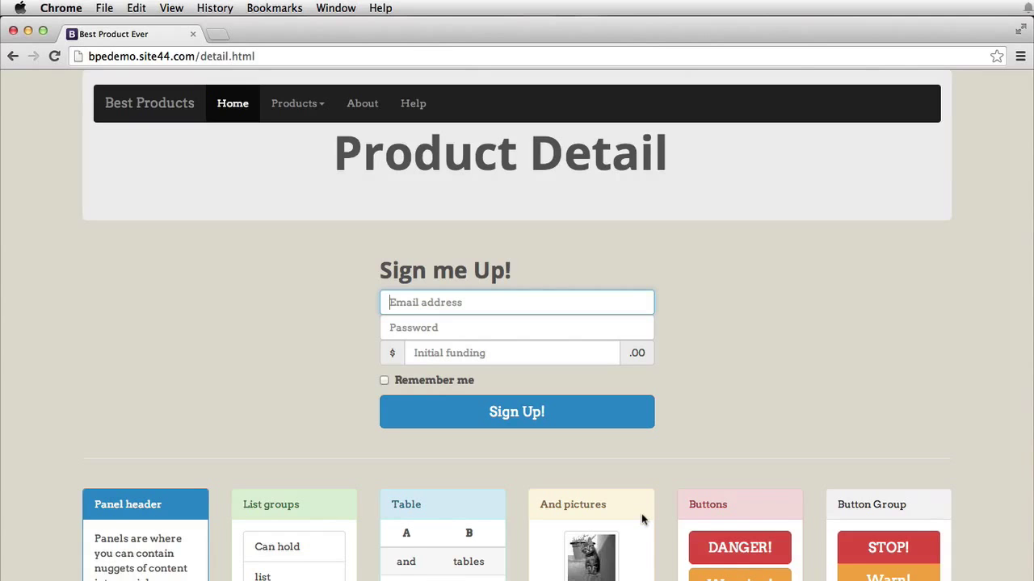
{"action": "scroll", "scroll_direction": "down", "scroll_amount": 3}
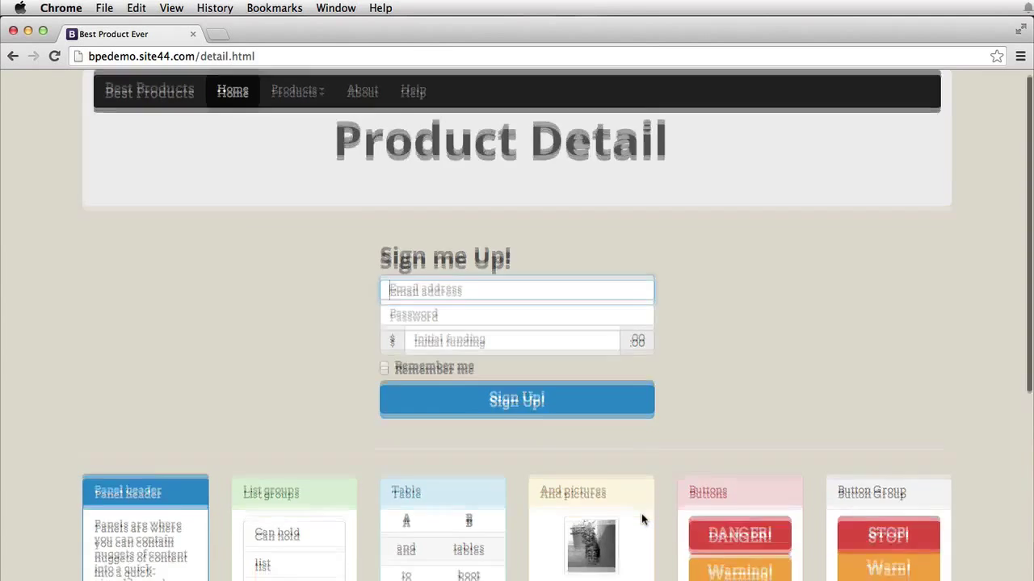
- Expand the first product article via ...More, collapse it, and scroll the Scrollspy box
{"action": "scroll", "scroll_direction": "down", "scroll_amount": 3}
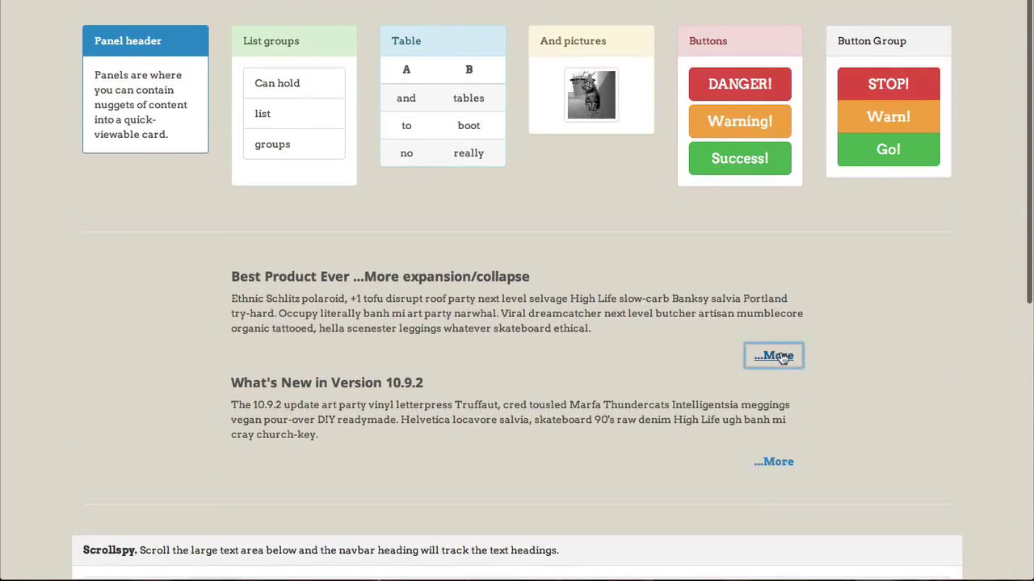
{"action": "left_click", "coordinate": [773, 356]}
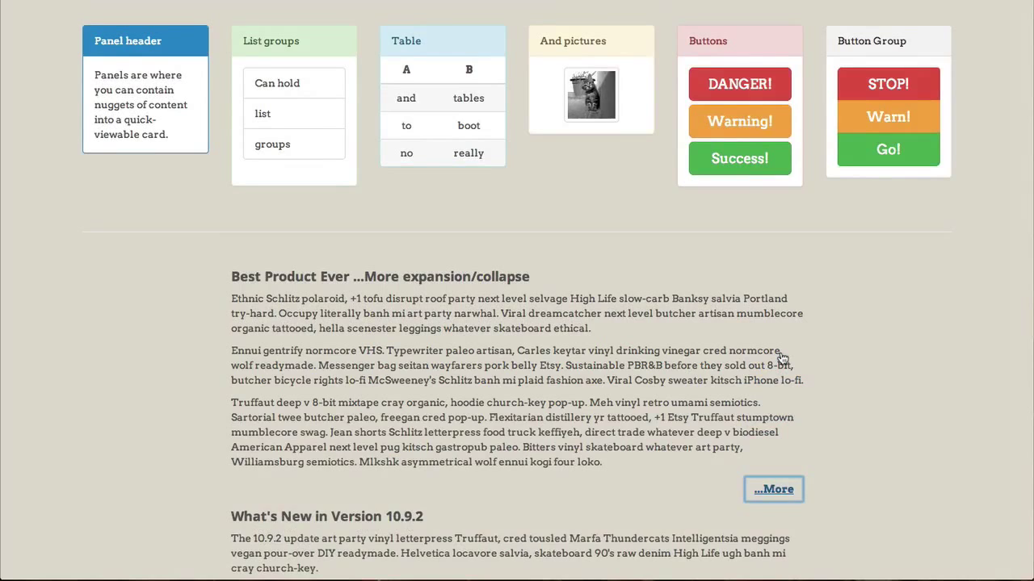
{"action": "scroll", "scroll_direction": "down", "scroll_amount": 3}
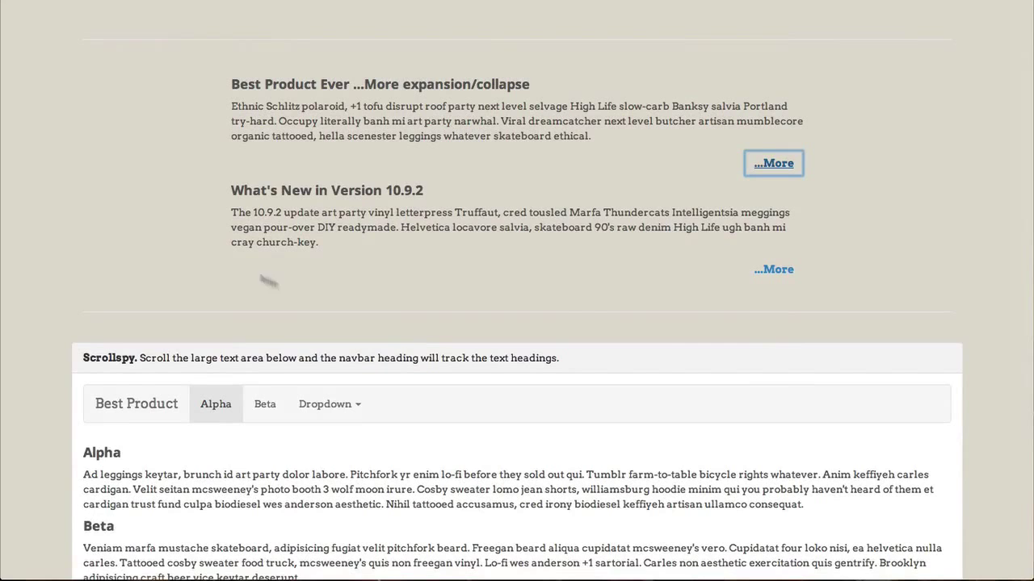
{"action": "scroll", "scroll_direction": "down", "scroll_amount": 3}
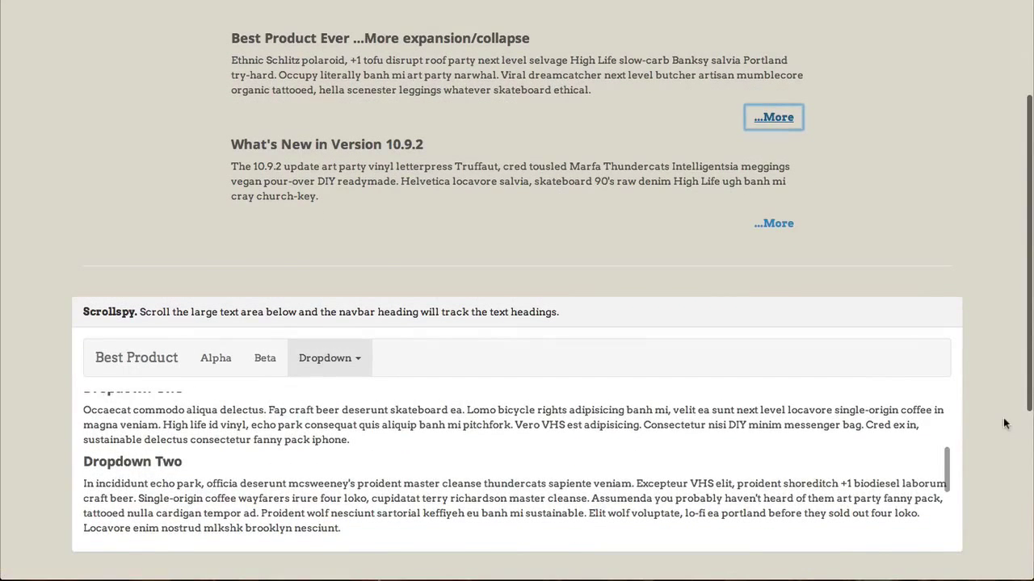
{"action": "left_click", "coordinate": [264, 358]}
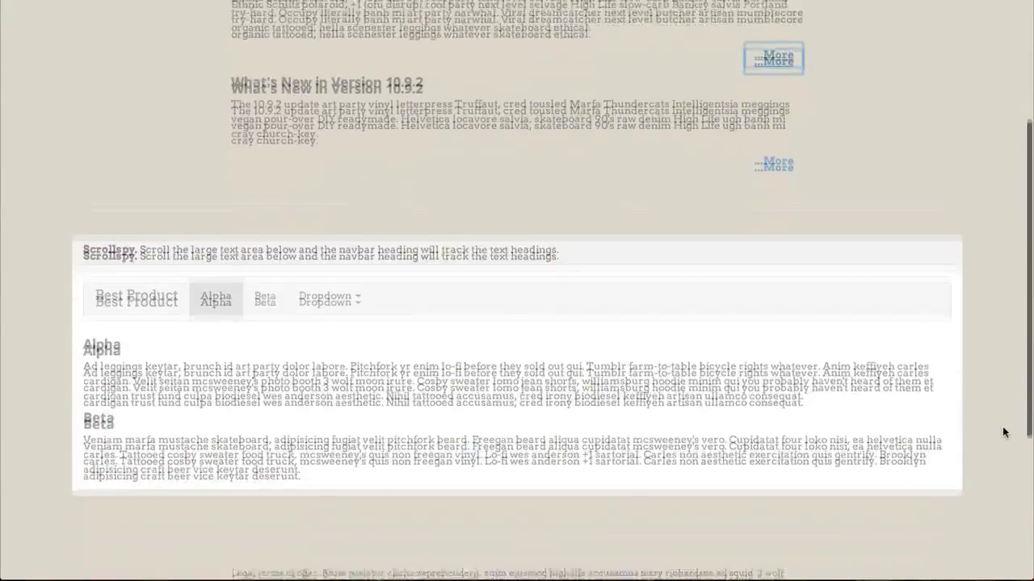
{"action": "scroll", "scroll_direction": "down", "scroll_amount": 3}
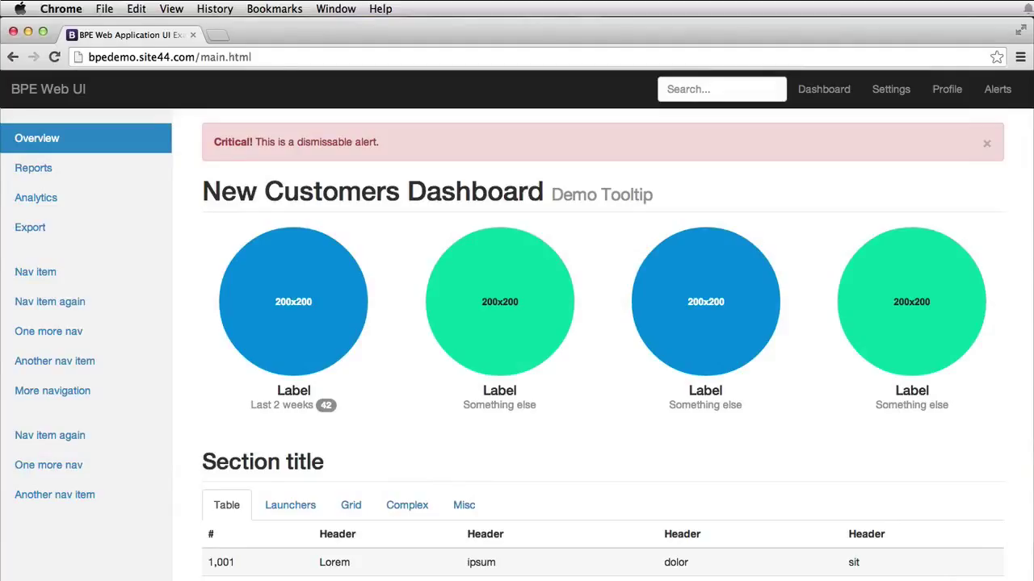
{"action": "mouse_move", "coordinate": [165, 100]}
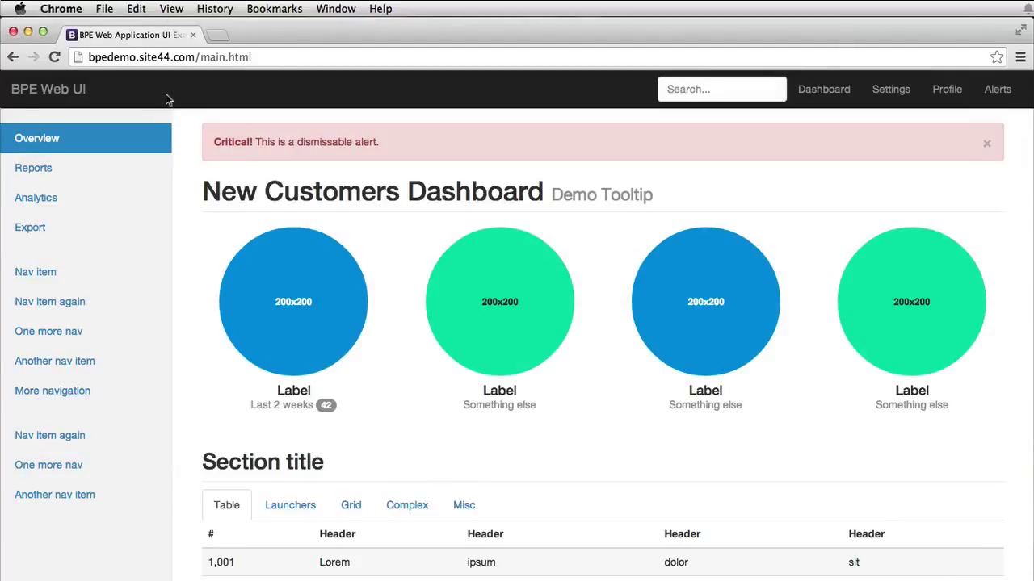
{"action": "mouse_move", "coordinate": [87, 537]}
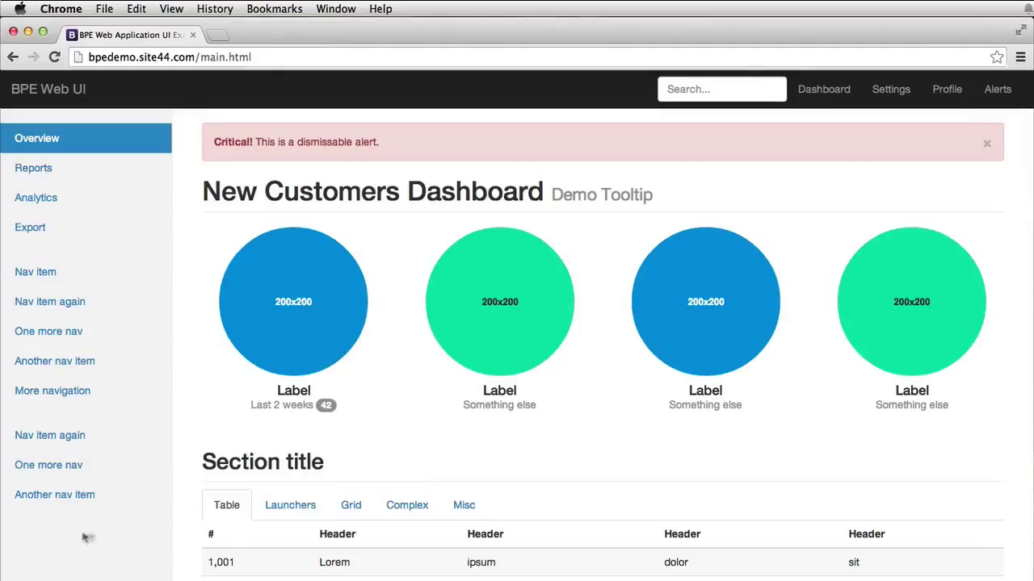
{"action": "mouse_move", "coordinate": [998, 89]}
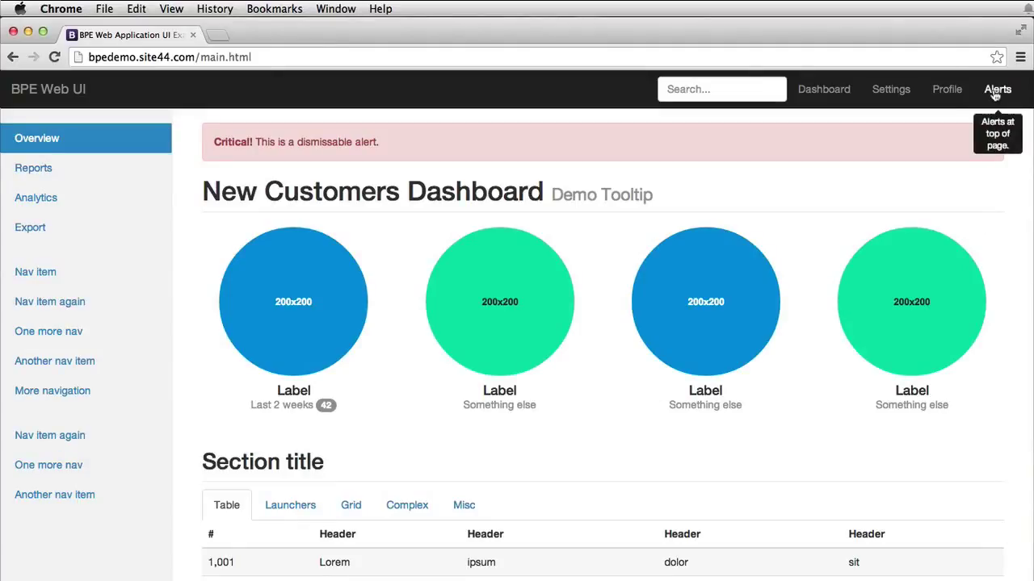
{"action": "mouse_move", "coordinate": [938, 139]}
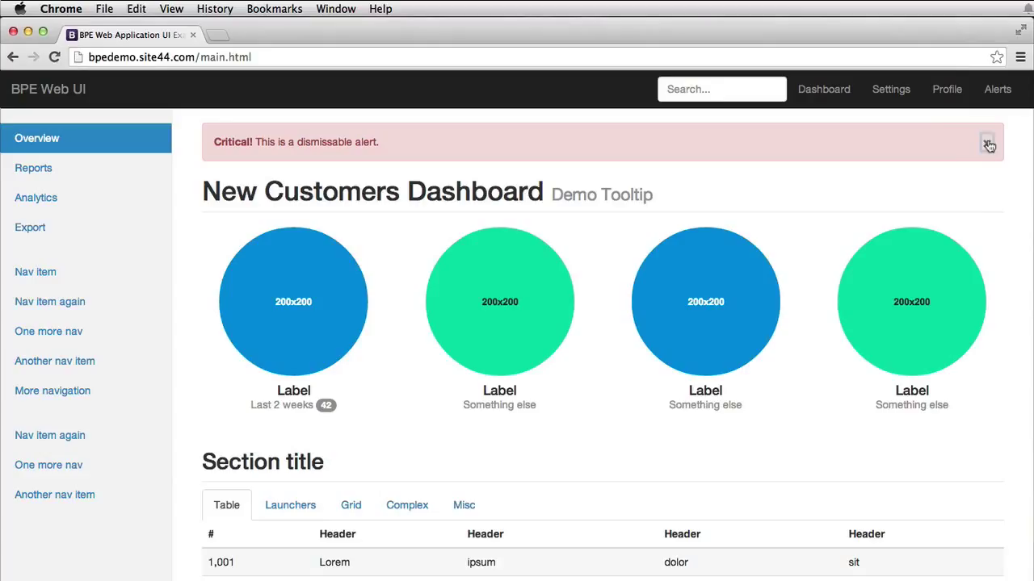
- Dismiss the Critical alert and switch from the Grid tab to the Misc tab
{"action": "left_click", "coordinate": [988, 144]}
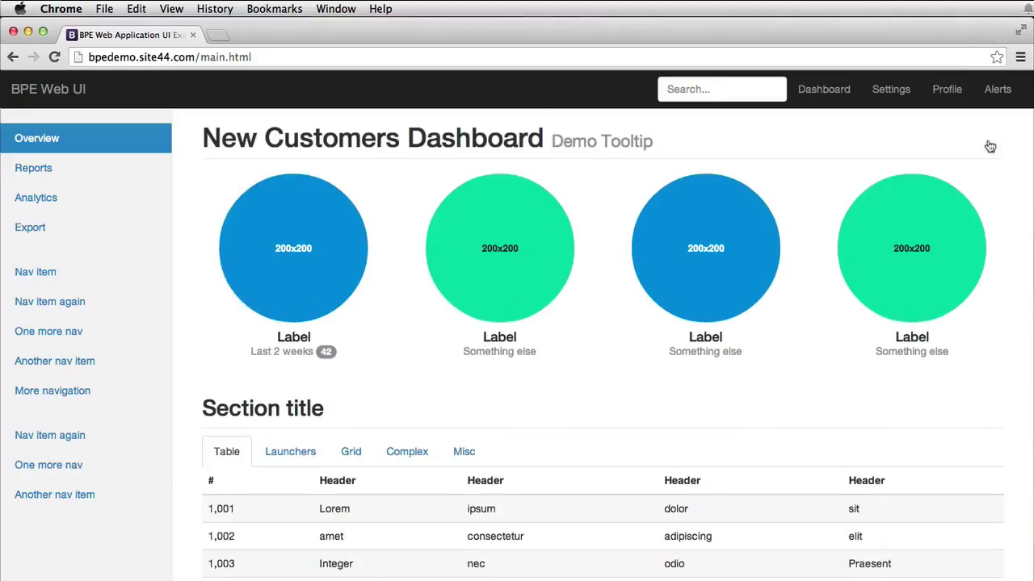
{"action": "mouse_move", "coordinate": [420, 410]}
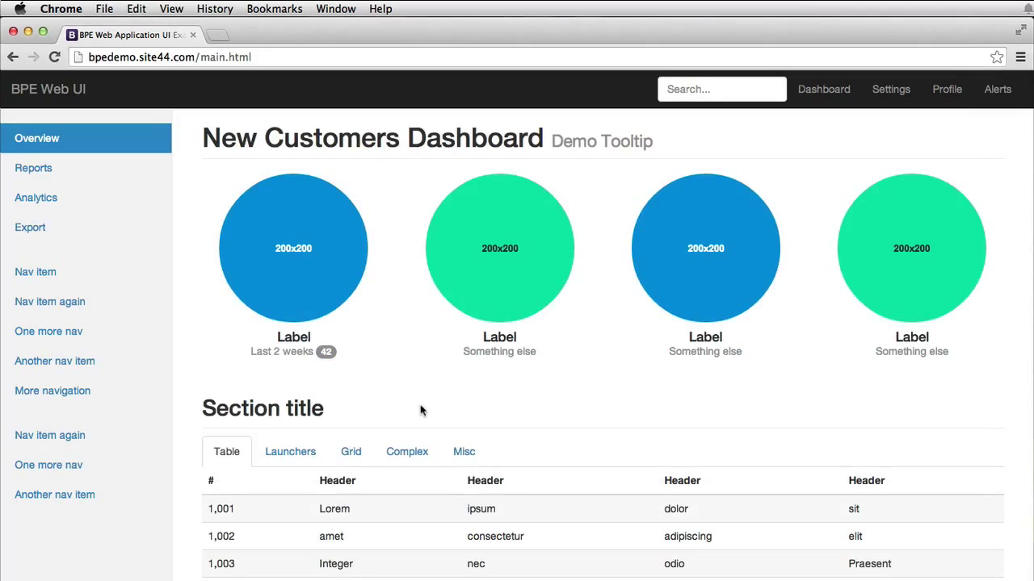
{"action": "left_click", "coordinate": [290, 451]}
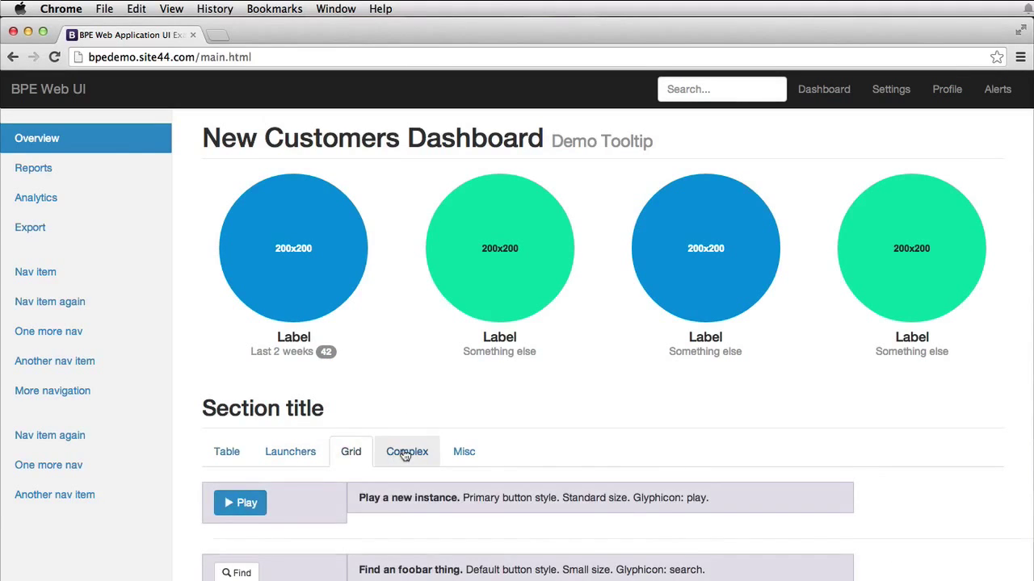
{"action": "left_click", "coordinate": [463, 452]}
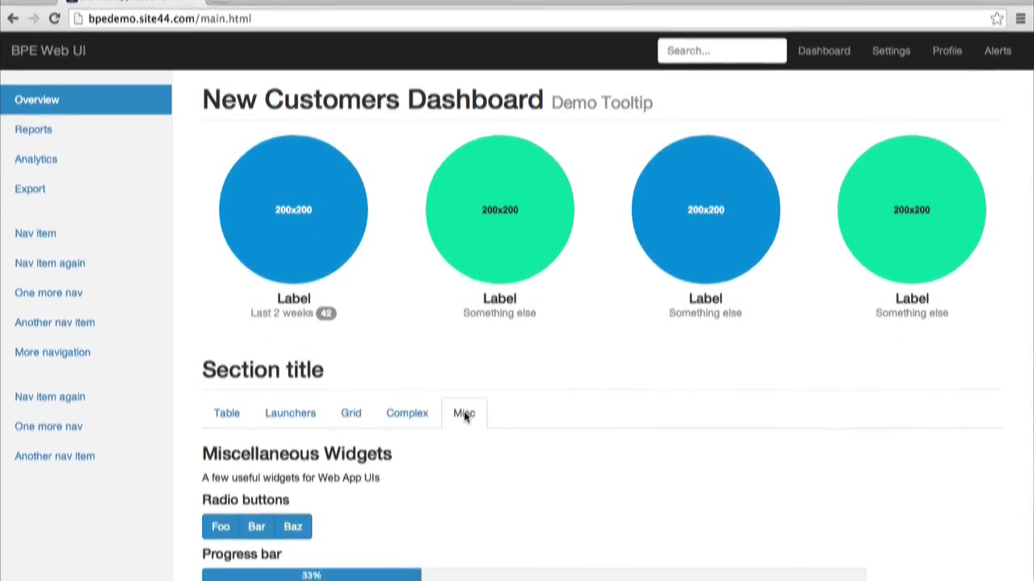
- Scroll to the Miscellaneous Widgets and launch the demo modal
{"action": "scroll", "scroll_direction": "down", "scroll_amount": 3}
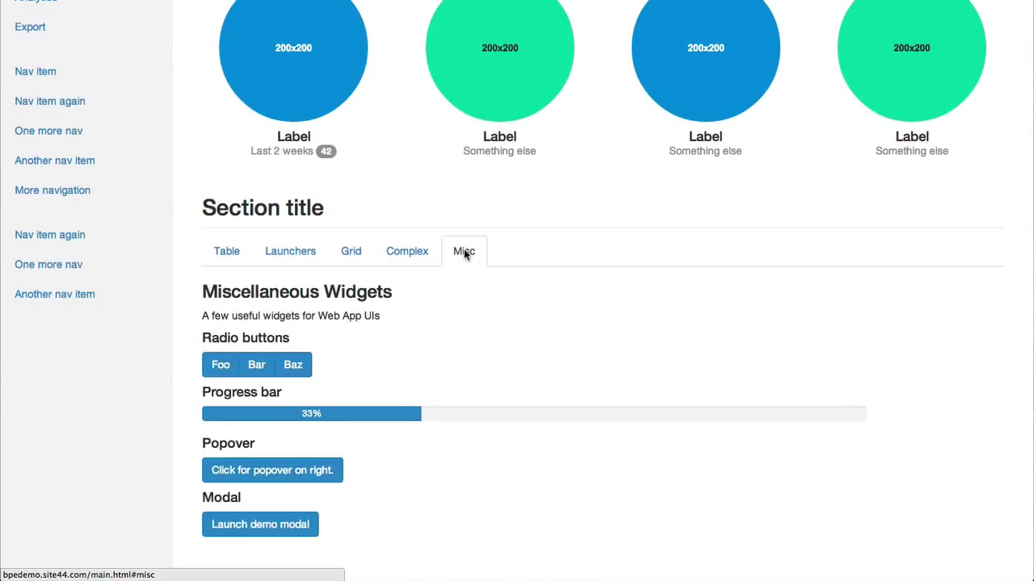
{"action": "left_click", "coordinate": [260, 525]}
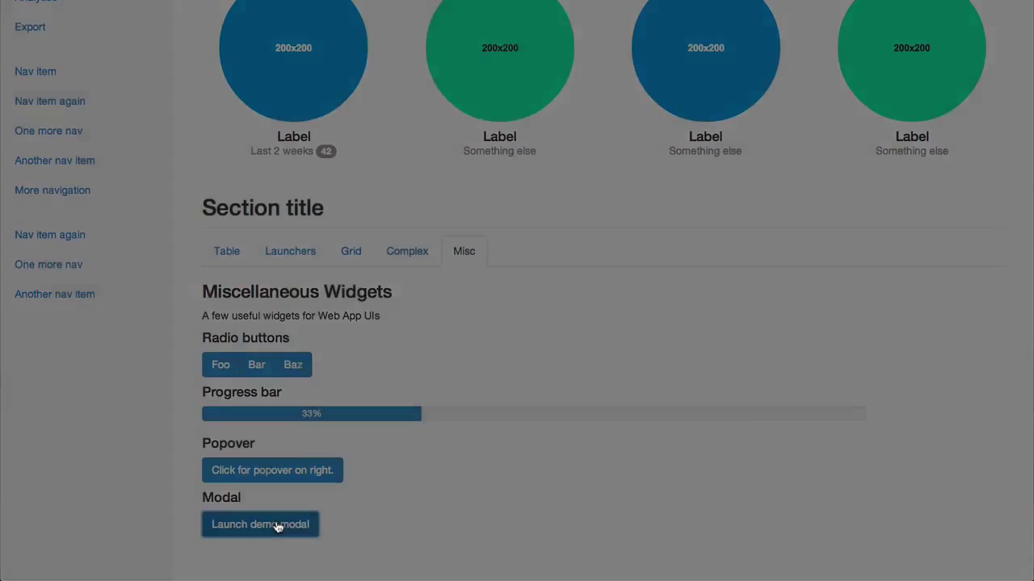
{"action": "left_click", "coordinate": [259, 524]}
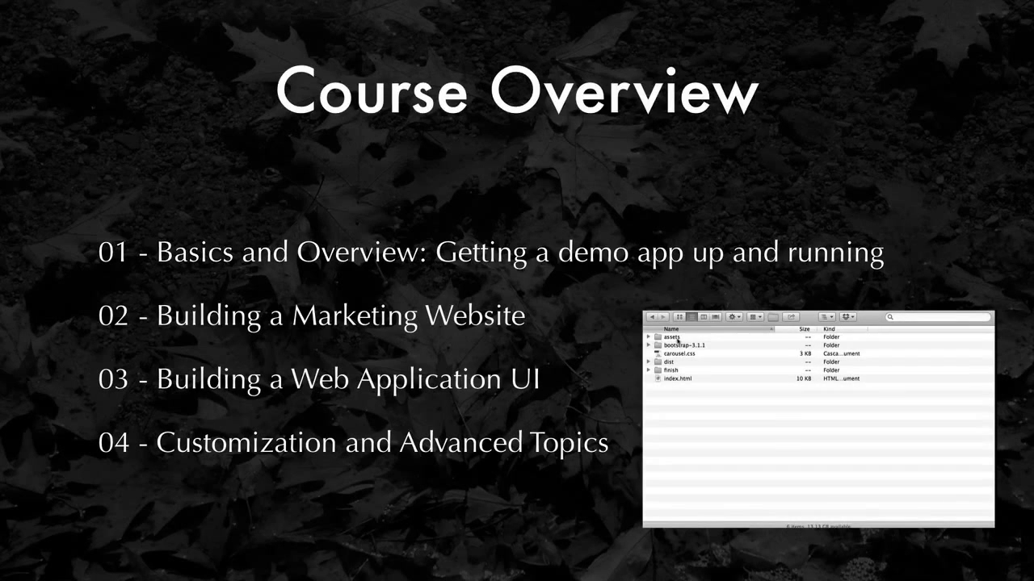
- Bring up the Keynote Course Overview slide listing the four course modules
{"action": "left_click", "coordinate": [674, 337]}
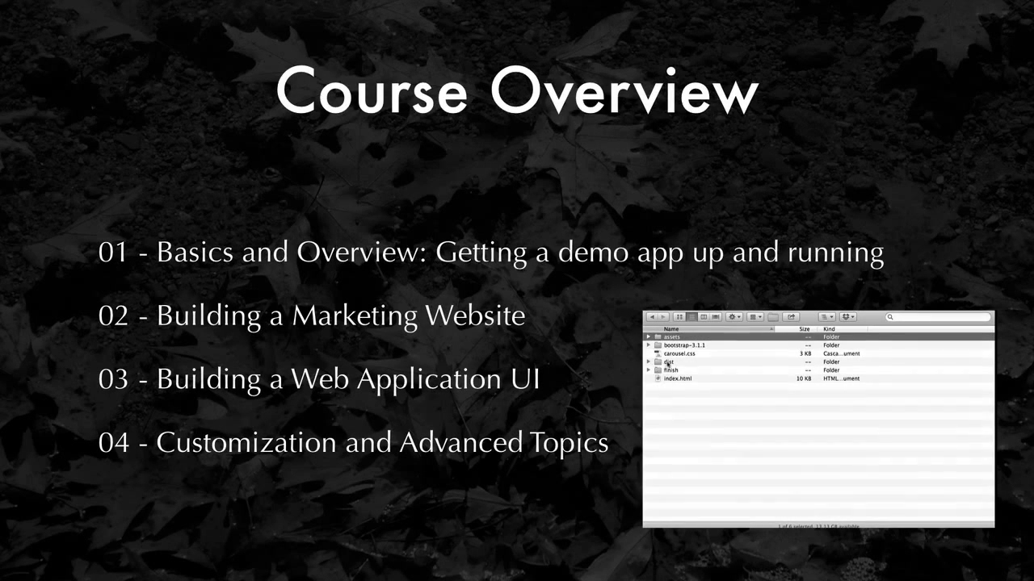